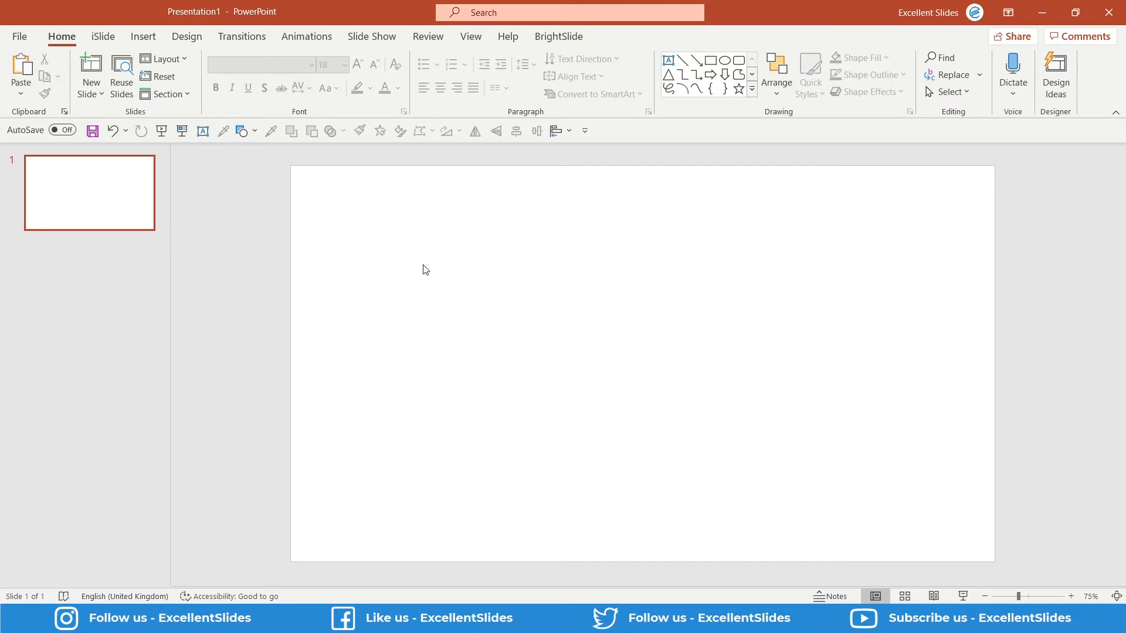
pyautogui.moveTo(378, 226)
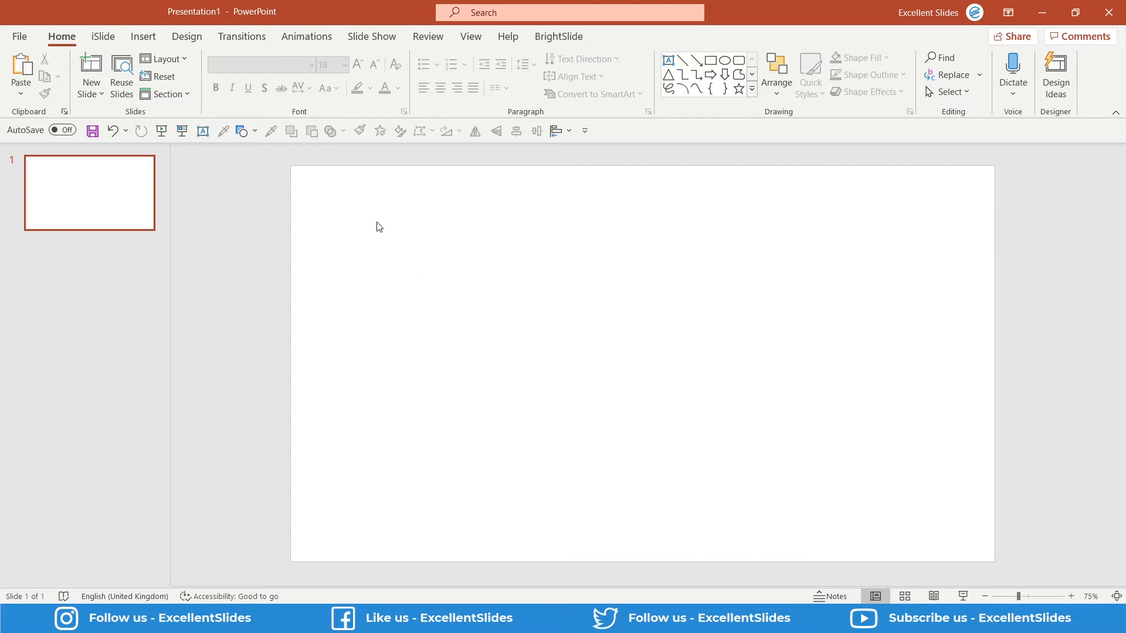
# Insert a text box on the blank slide reading EXCELLENTSLIDES
pyautogui.click(143, 37)
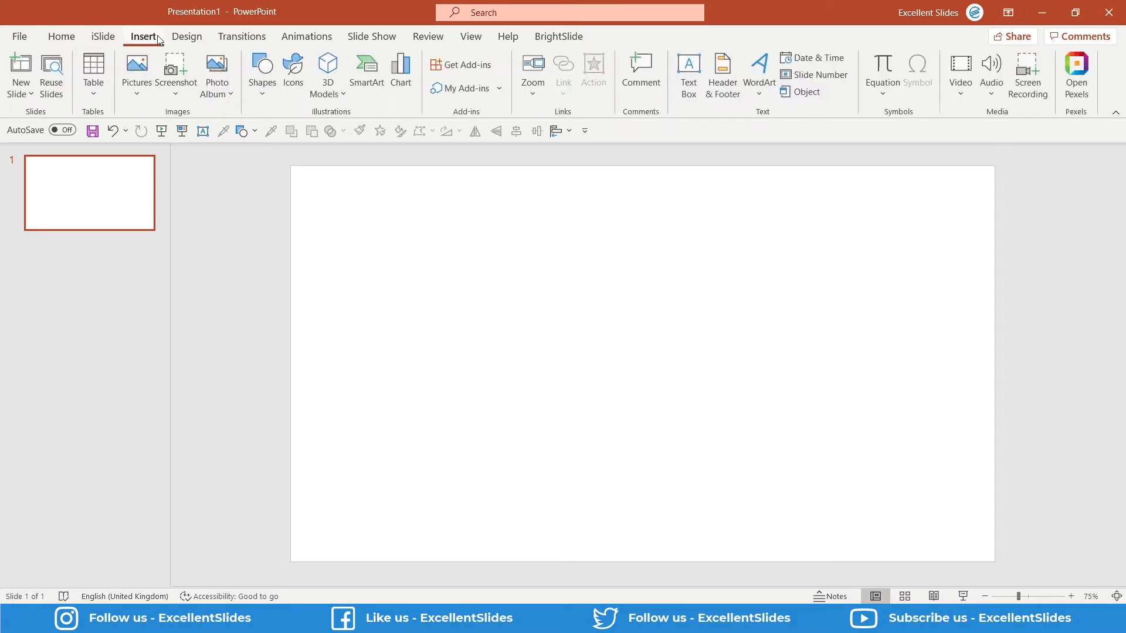
pyautogui.moveTo(688, 75)
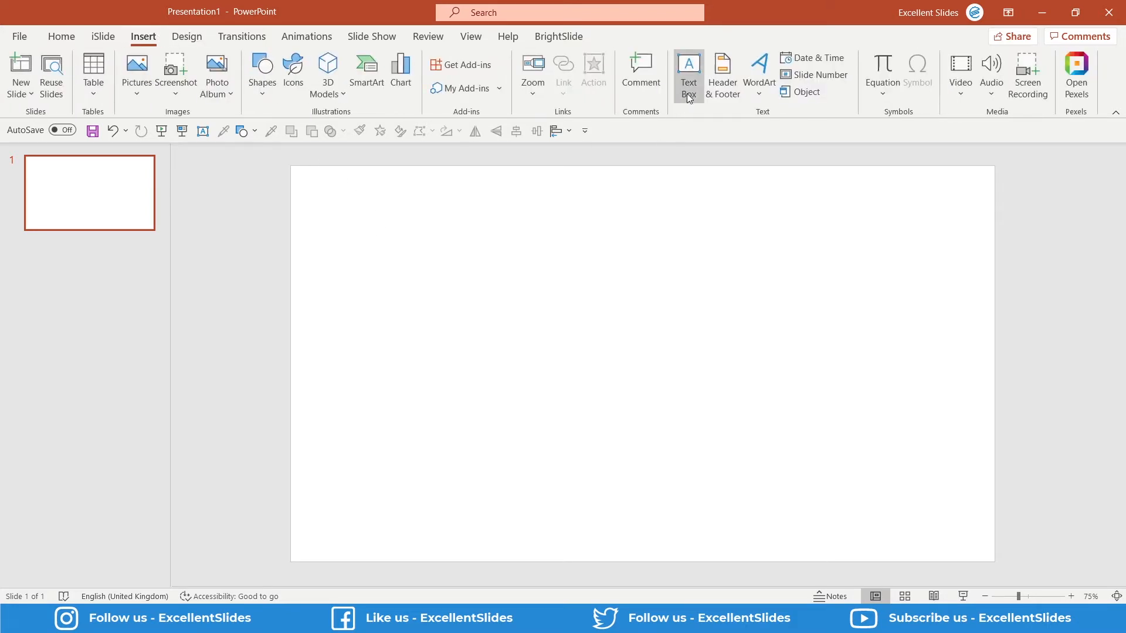
pyautogui.click(687, 75)
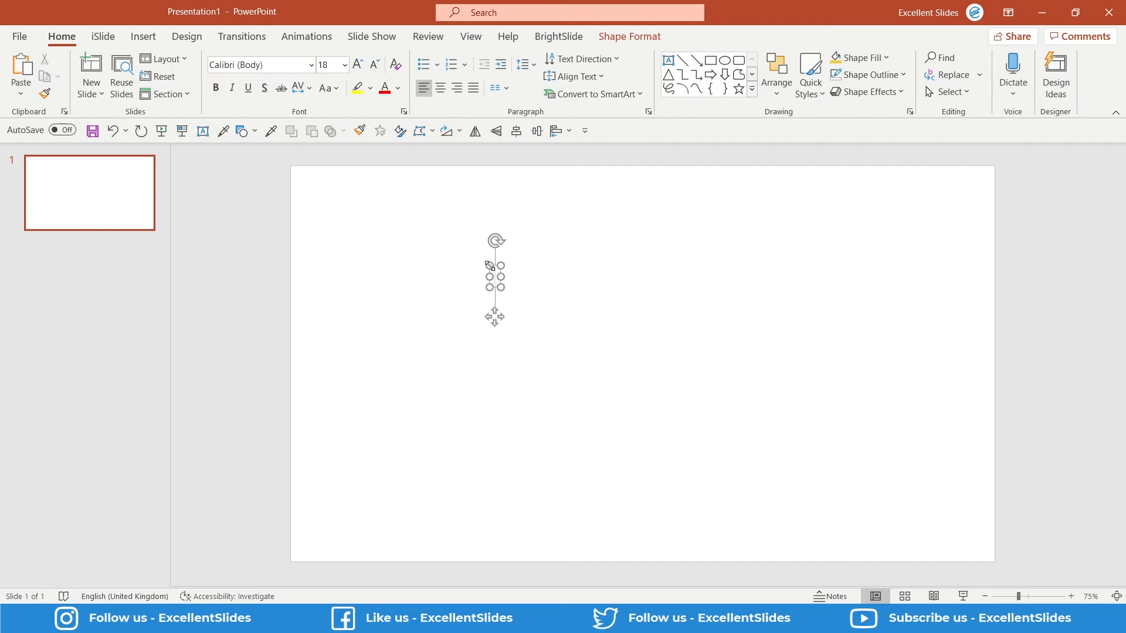
pyautogui.write('EXCE')
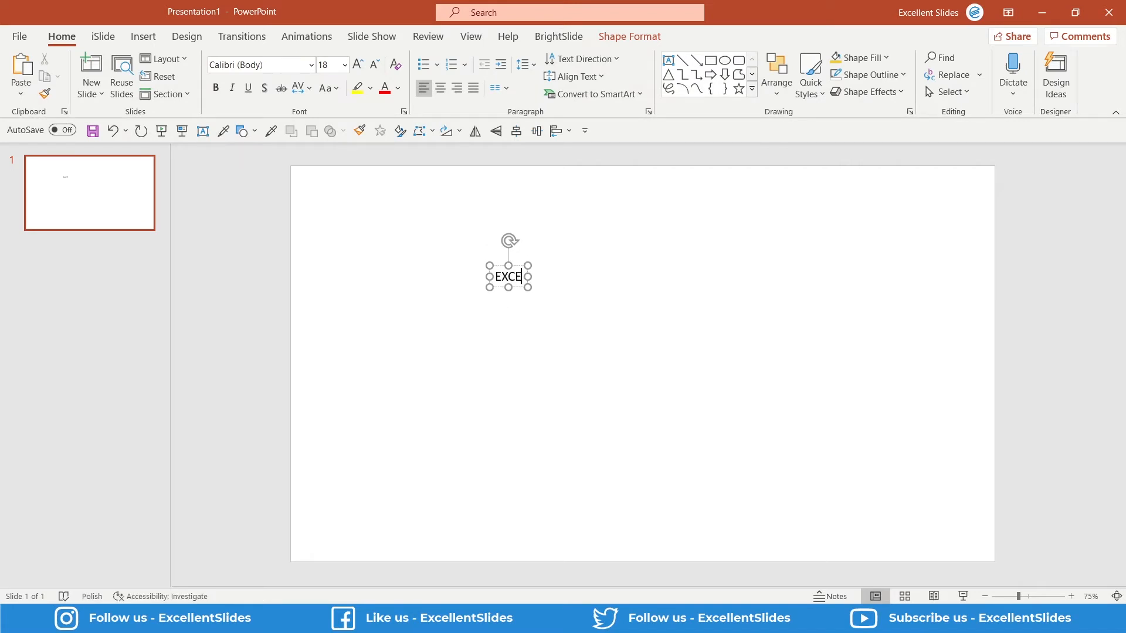
pyautogui.write('LLENTSLIDES')
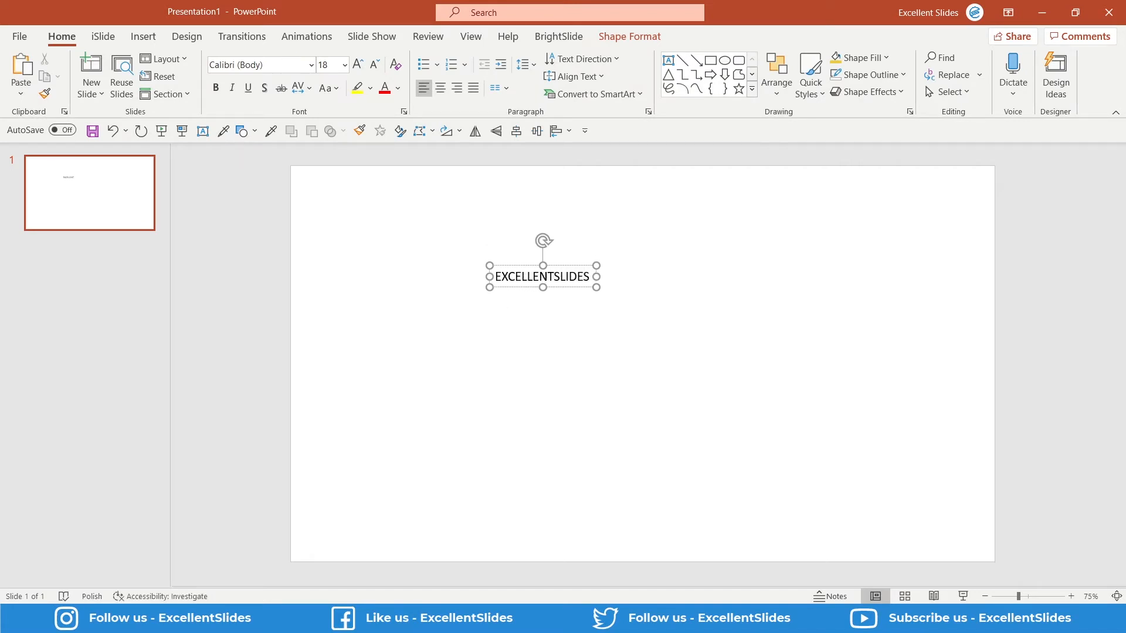
# Set the EXCELLENTSLIDES text to bold Montserrat
pyautogui.tripleClick(542, 276)
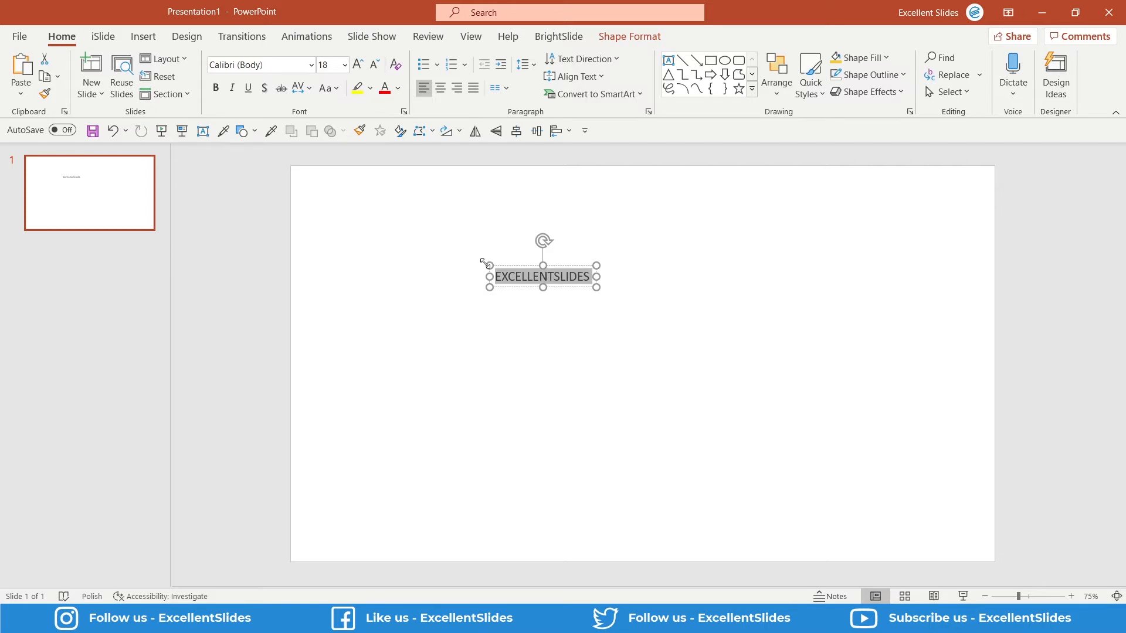
pyautogui.click(258, 65)
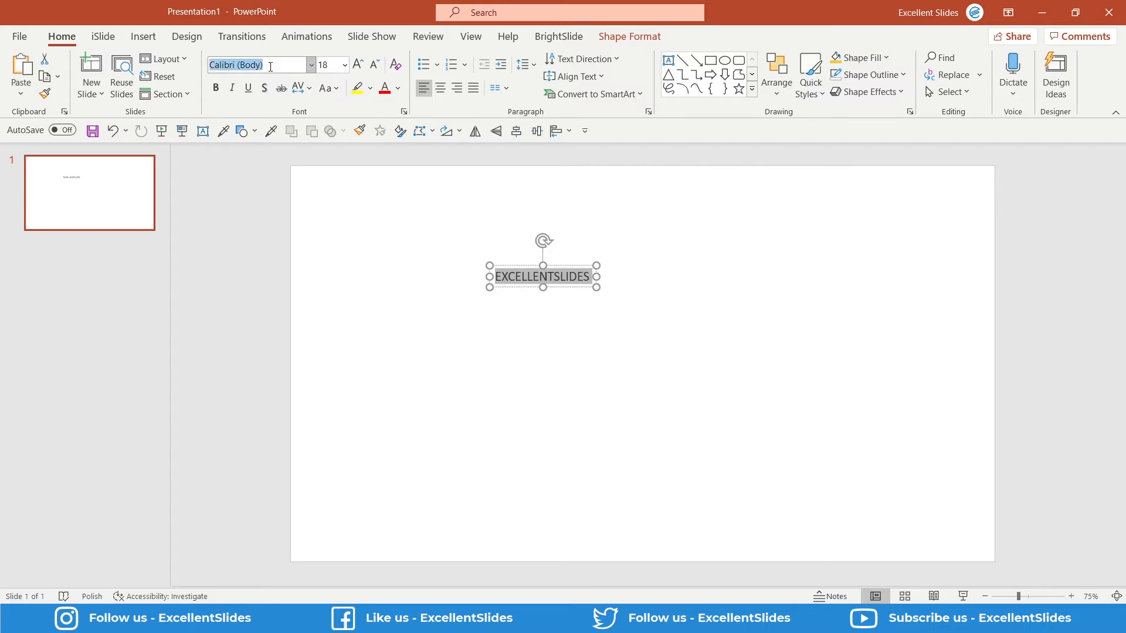
pyautogui.write('Montserrat')
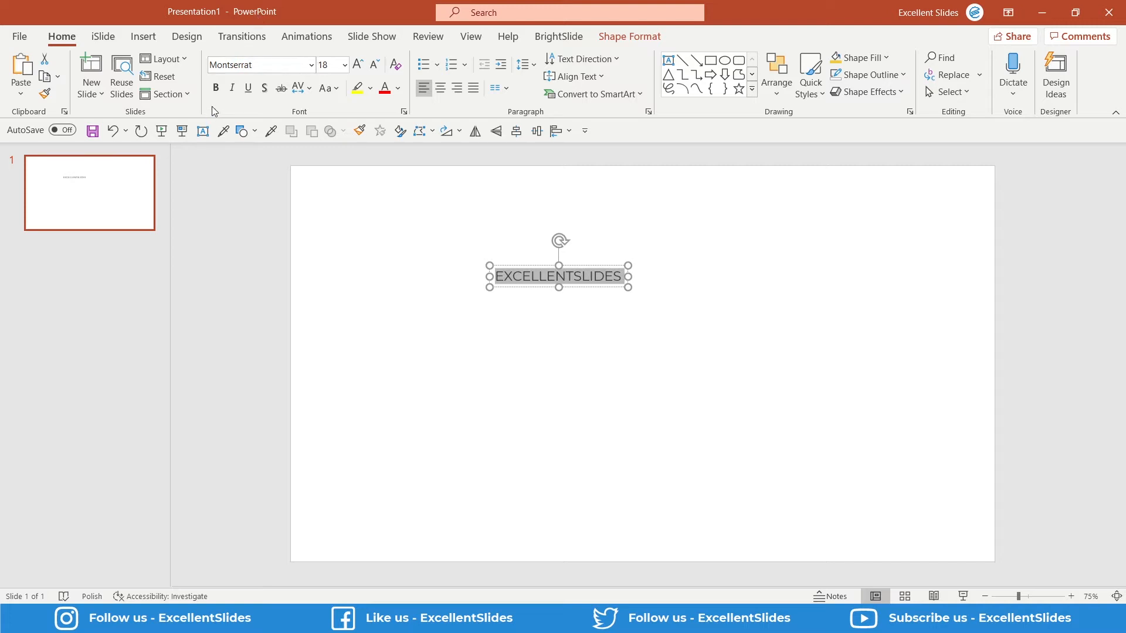
pyautogui.click(216, 87)
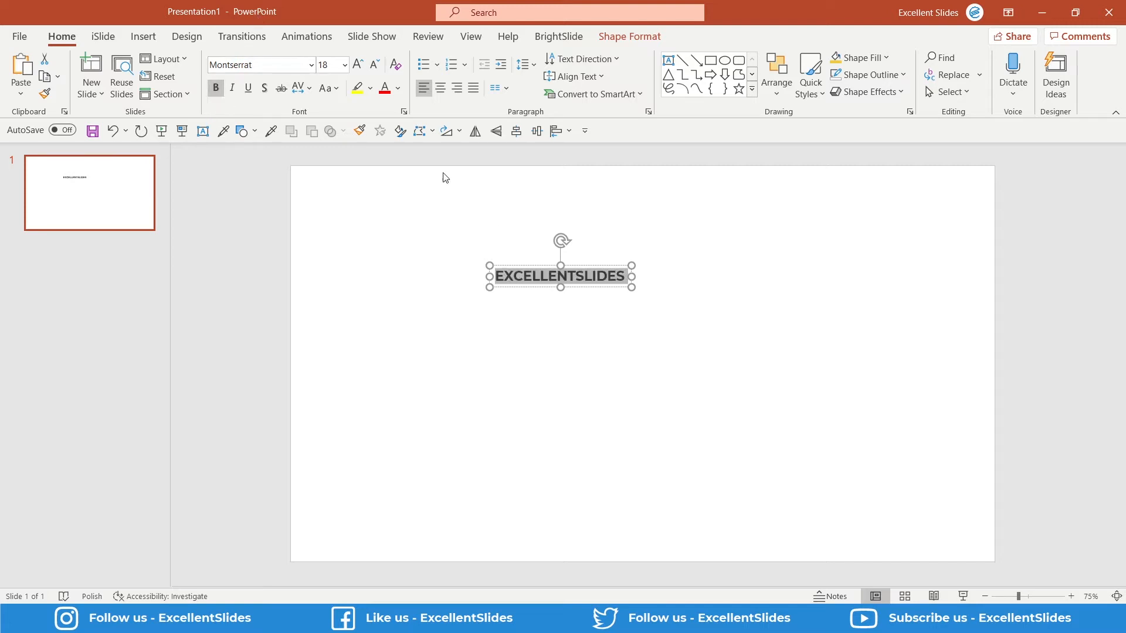
# Colour the text blue and enlarge it two sizes to 24 points
pyautogui.click(397, 88)
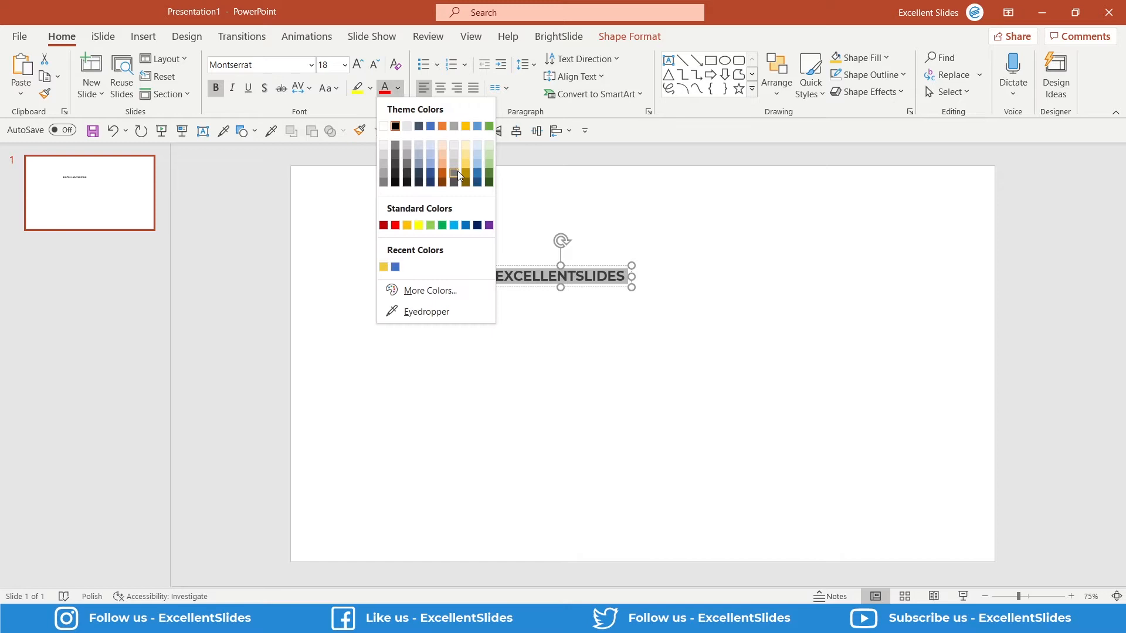
pyautogui.click(453, 225)
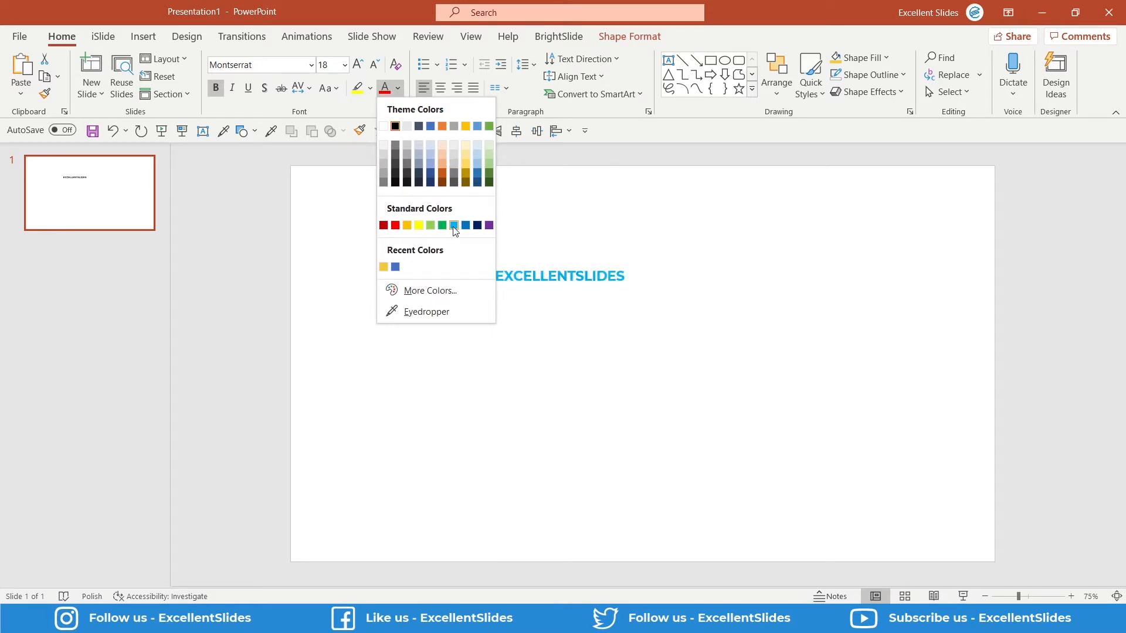
pyautogui.click(453, 225)
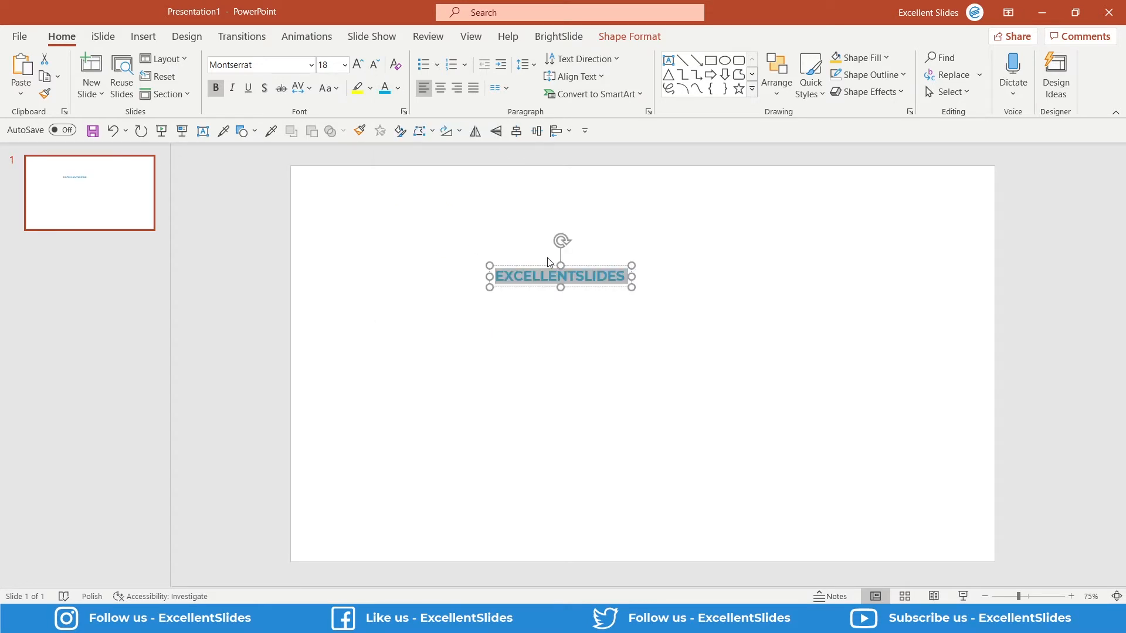
pyautogui.click(356, 64)
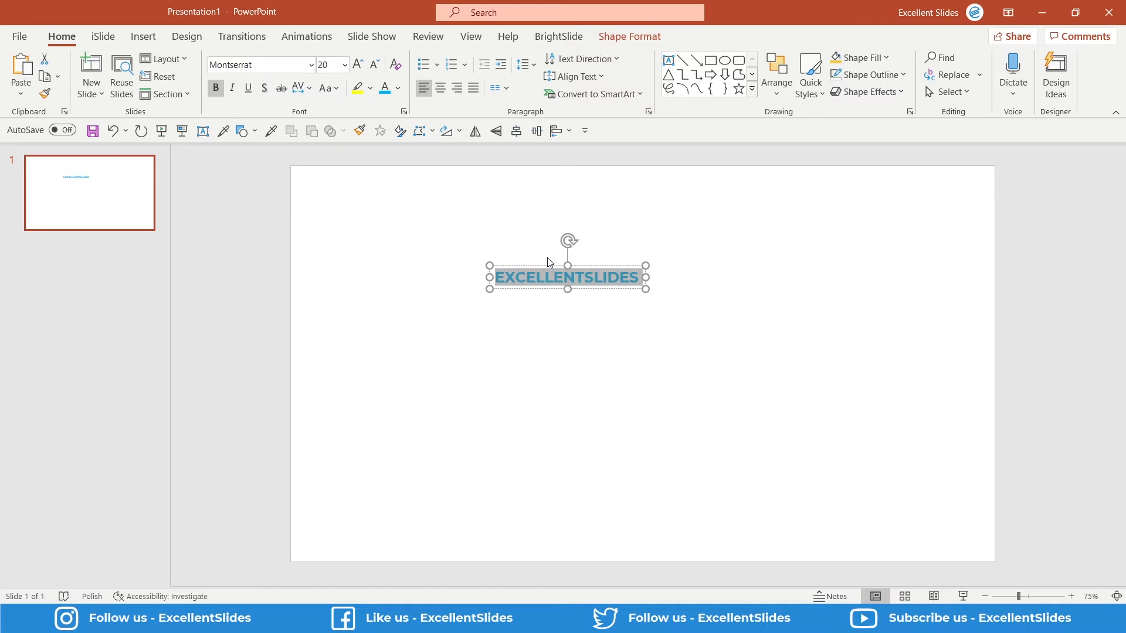
pyautogui.click(356, 64)
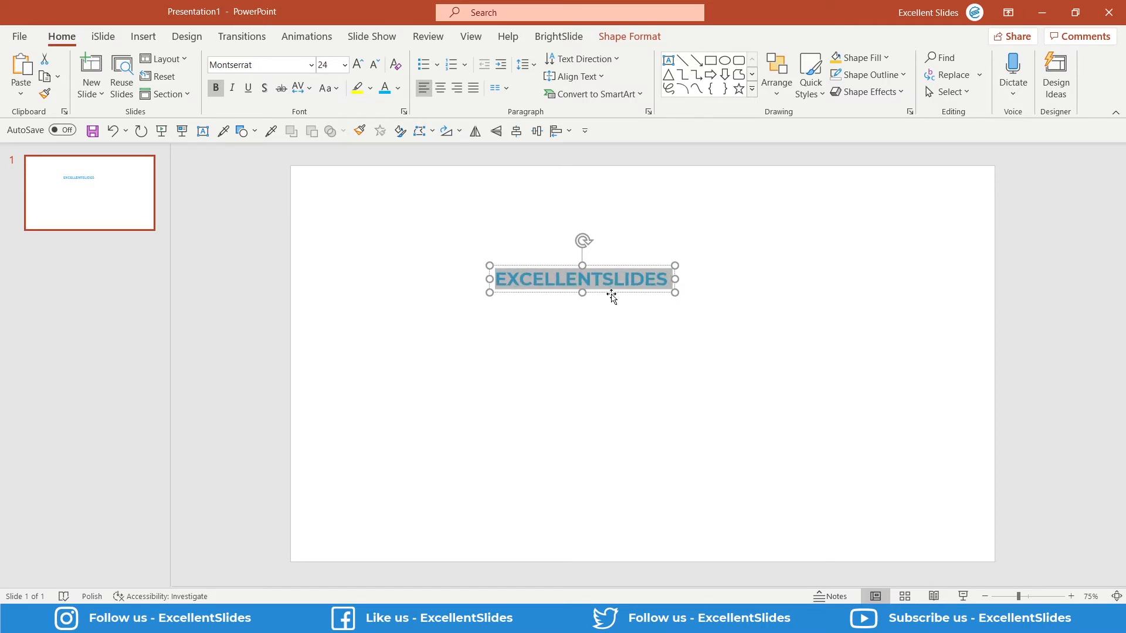
# Ctrl-drag a copy of the EXCELLENTSLIDES text box beside the original
pyautogui.moveTo(583, 279); pyautogui.dragTo(401, 325)
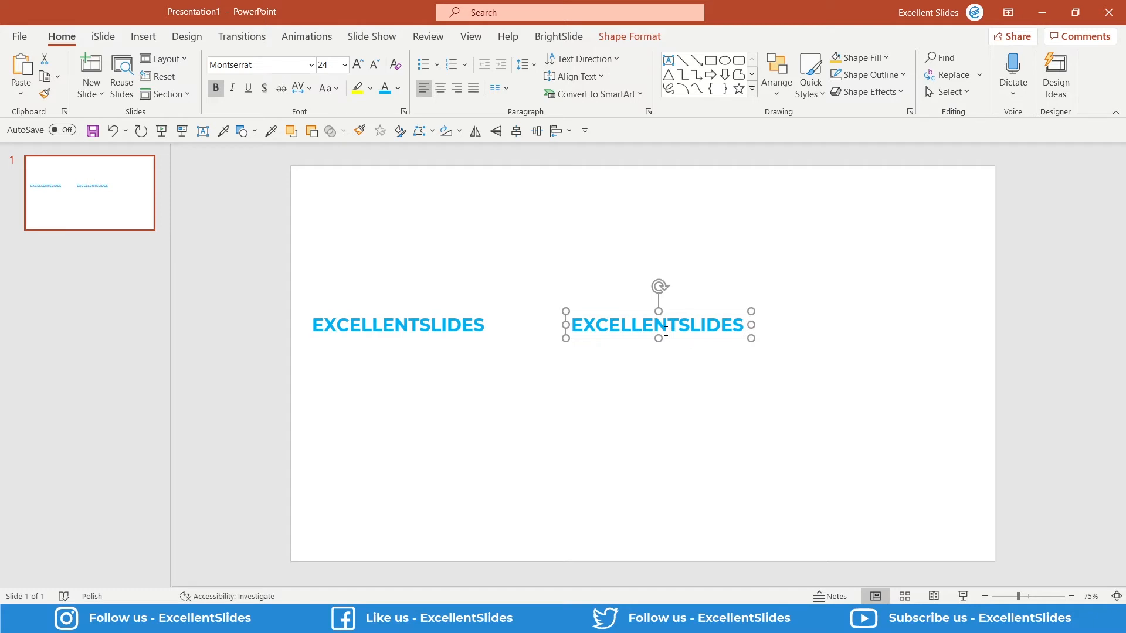
pyautogui.moveTo(581, 59)
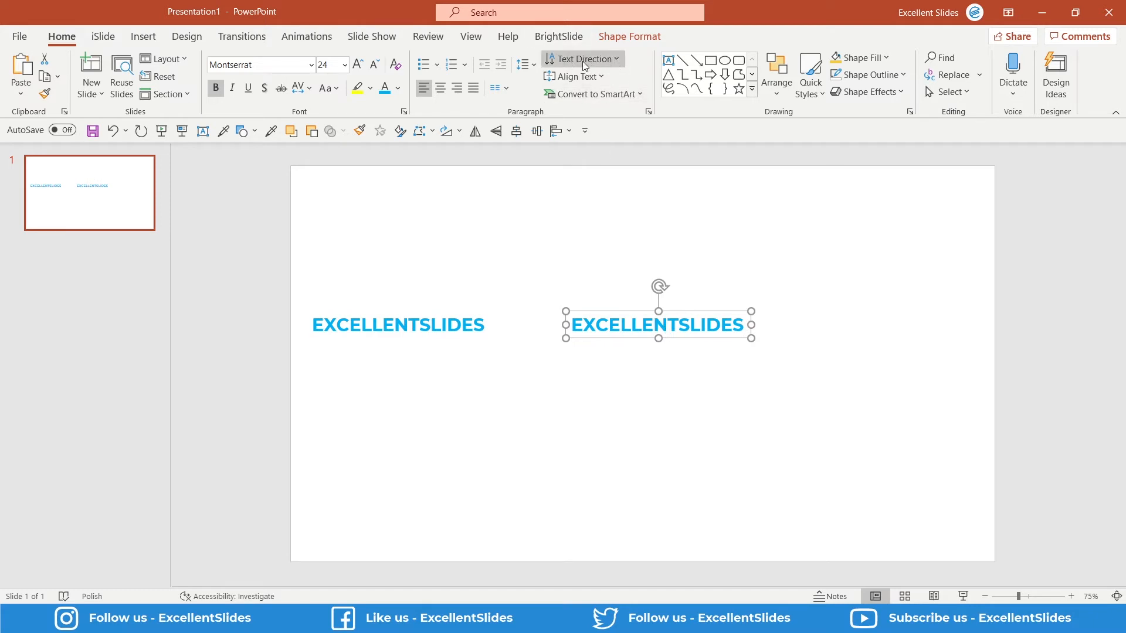
# Preview text direction options and set the duplicate to Rotate all text 90°
pyautogui.click(580, 59)
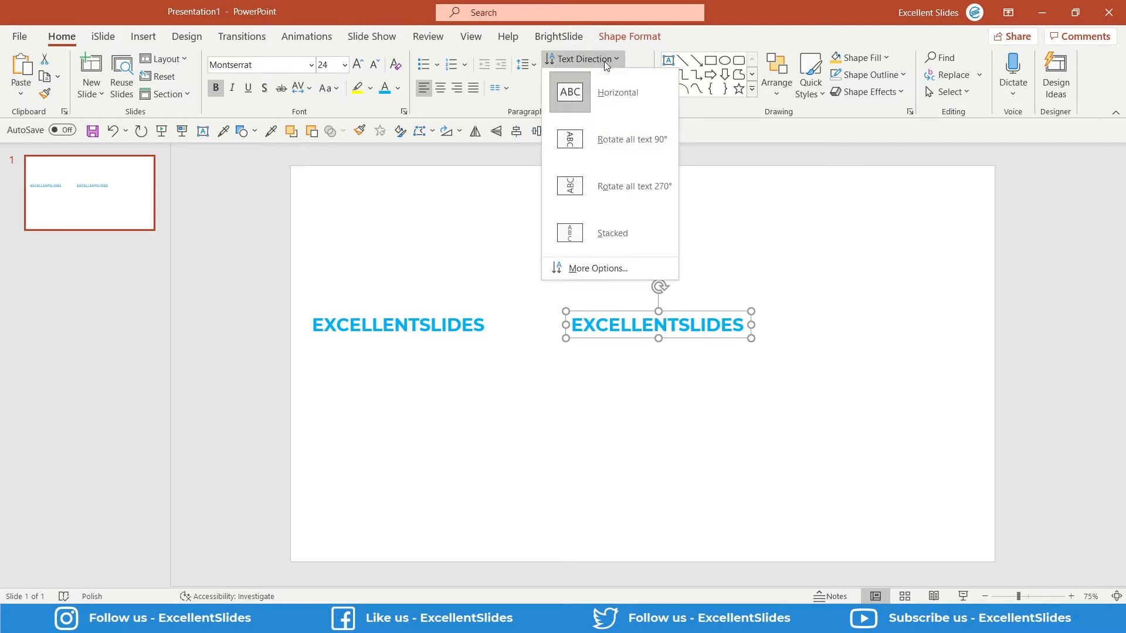
pyautogui.moveTo(618, 93)
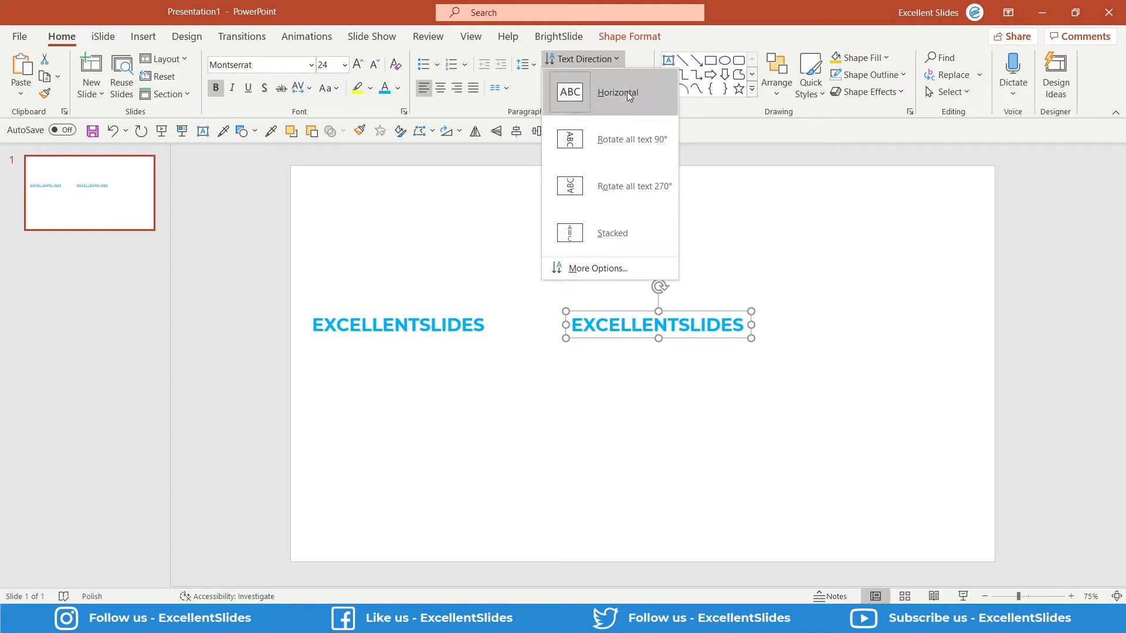
pyautogui.moveTo(645, 101)
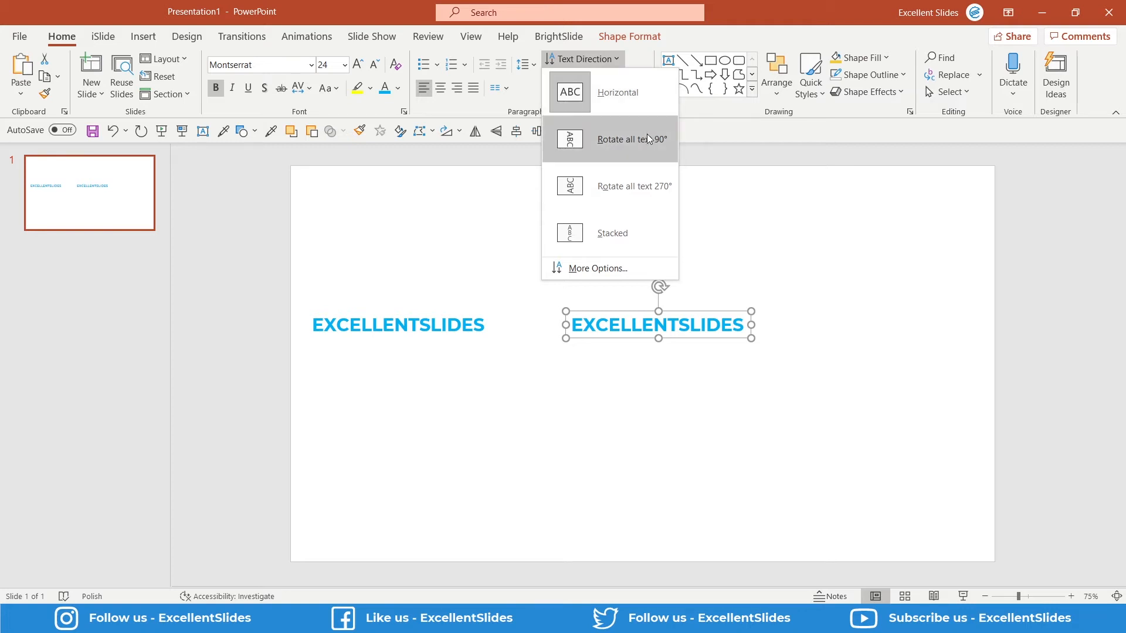
pyautogui.click(634, 139)
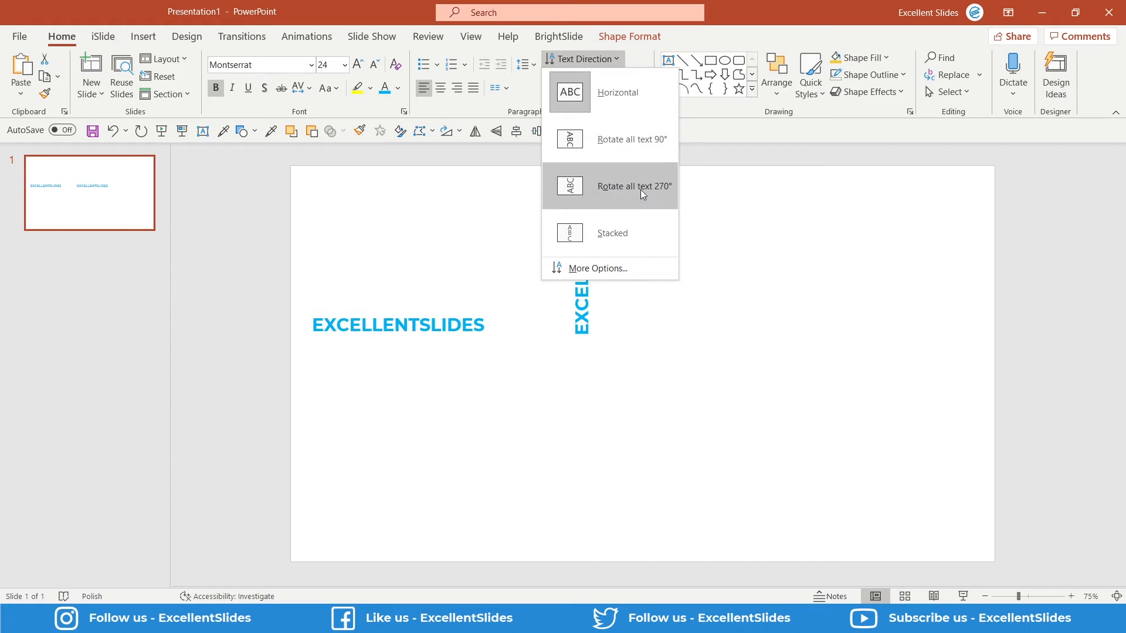
pyautogui.click(610, 232)
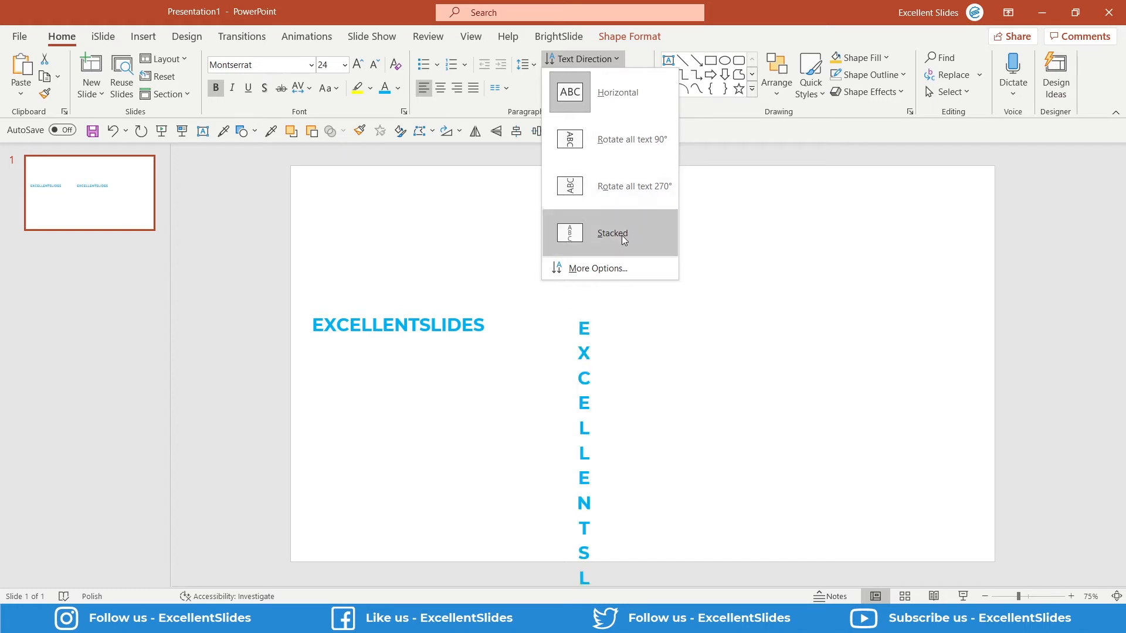
pyautogui.click(615, 91)
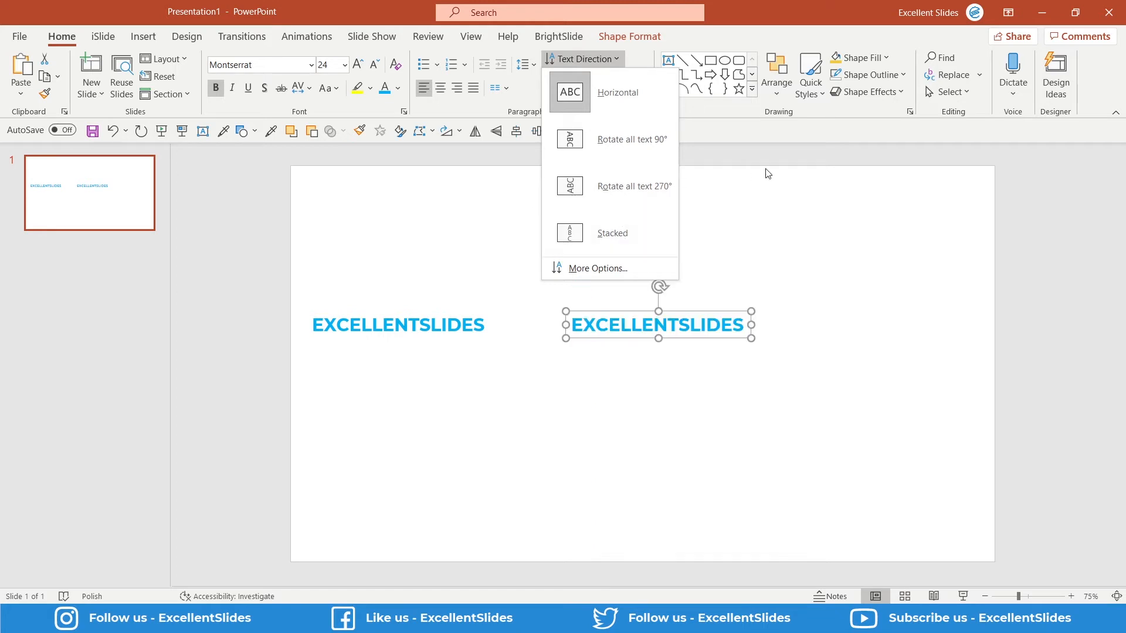
pyautogui.click(631, 139)
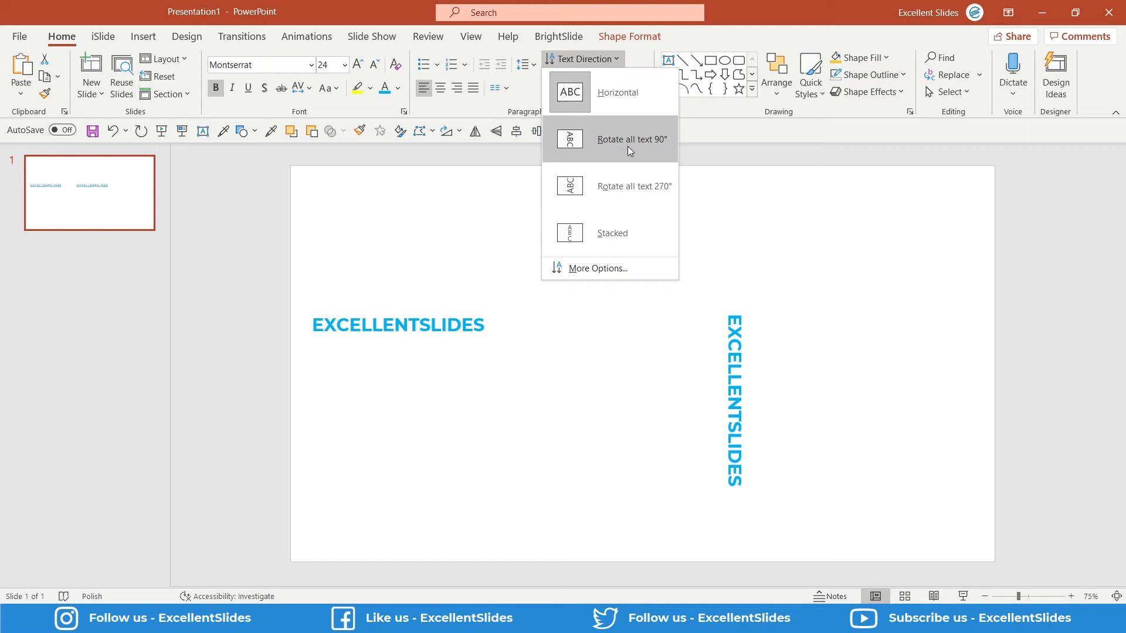
pyautogui.click(633, 139)
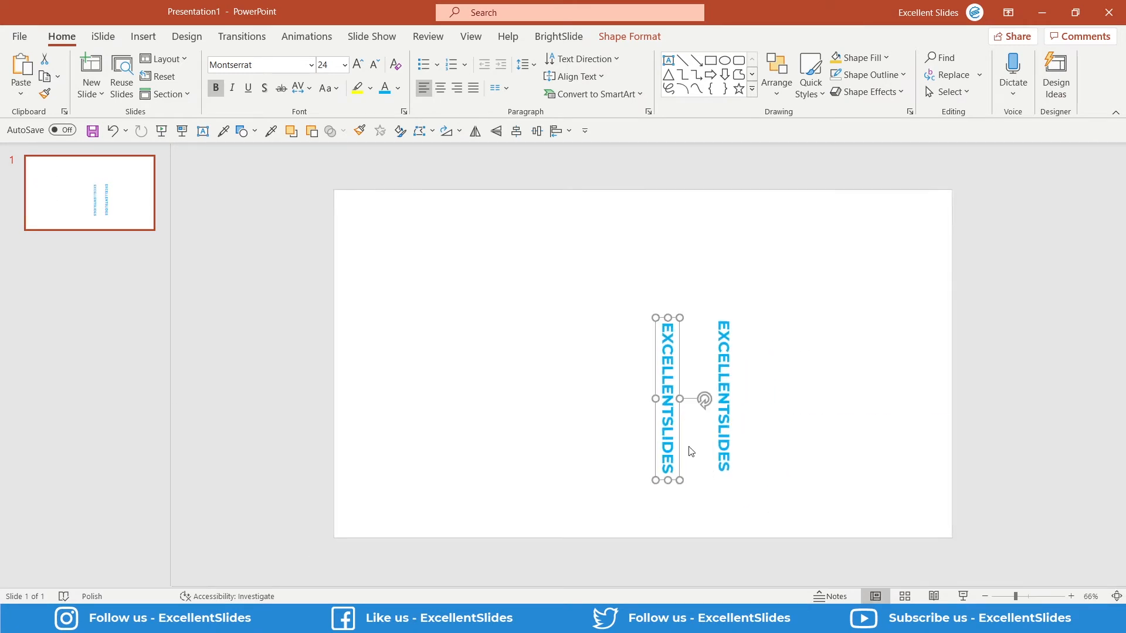
# Reposition the duplicate and change its text direction to Stacked
pyautogui.moveTo(664, 399); pyautogui.dragTo(466, 338)
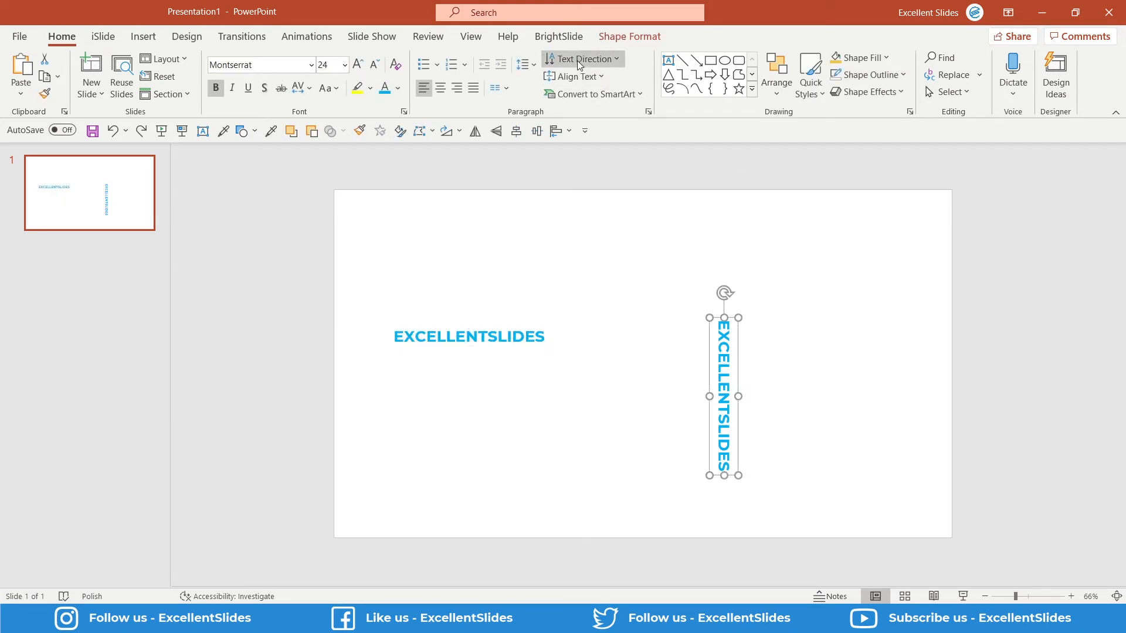
pyautogui.click(581, 59)
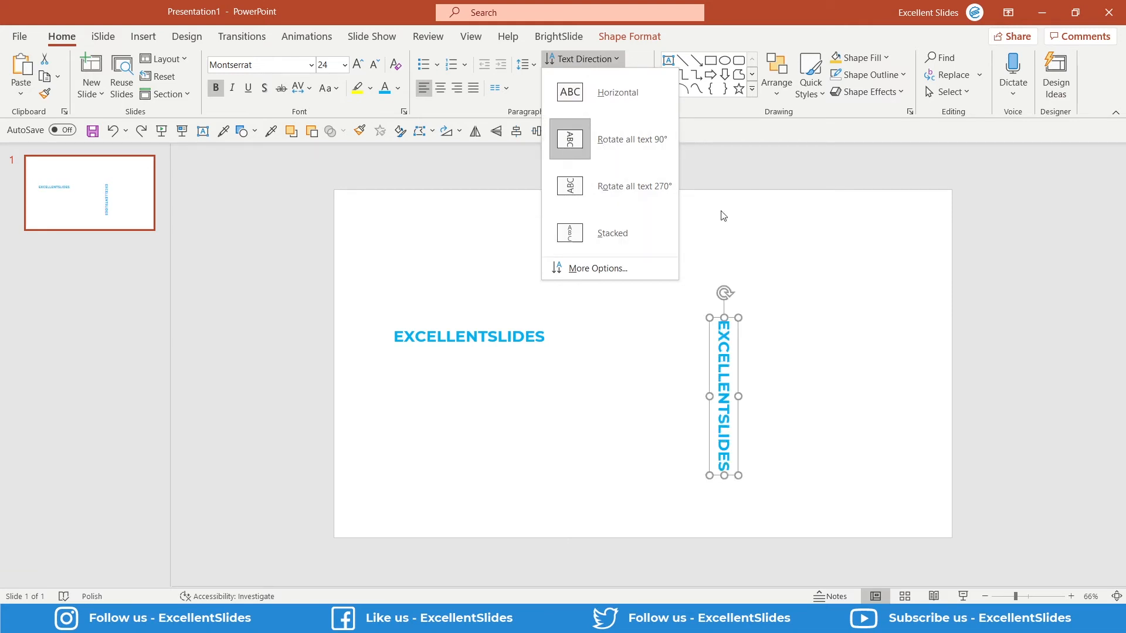
pyautogui.moveTo(668, 231)
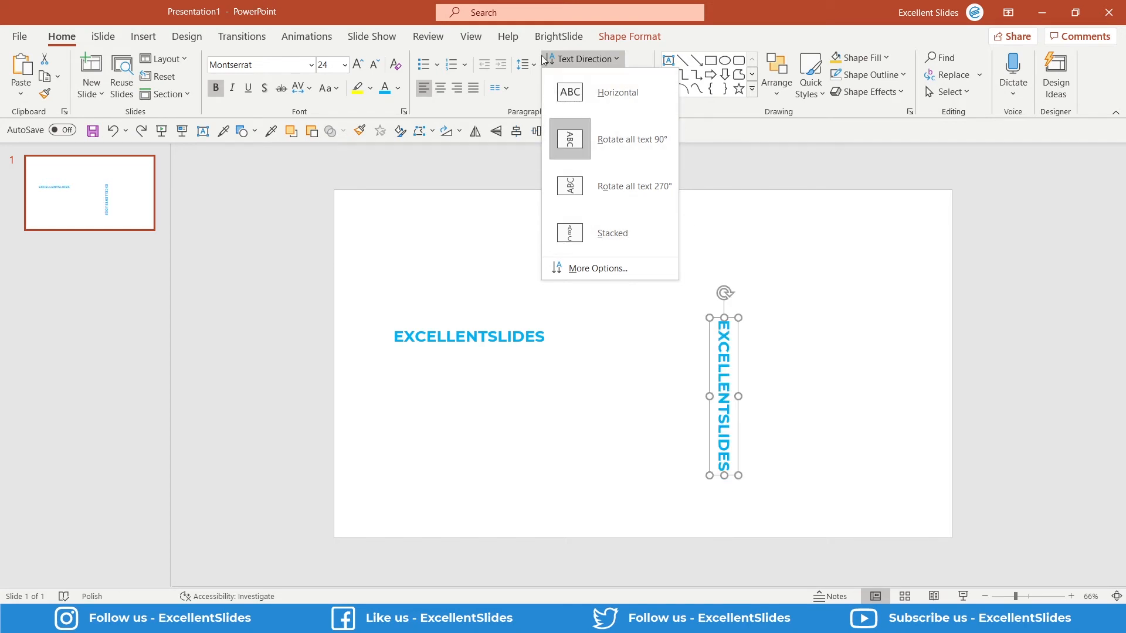
pyautogui.moveTo(613, 237)
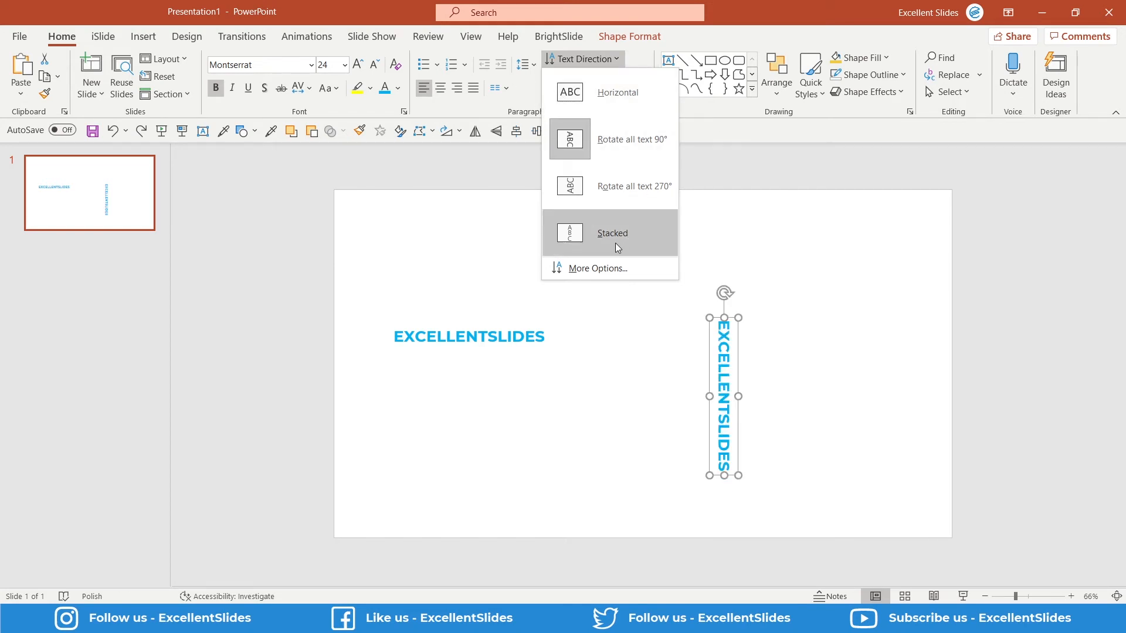
pyautogui.click(611, 232)
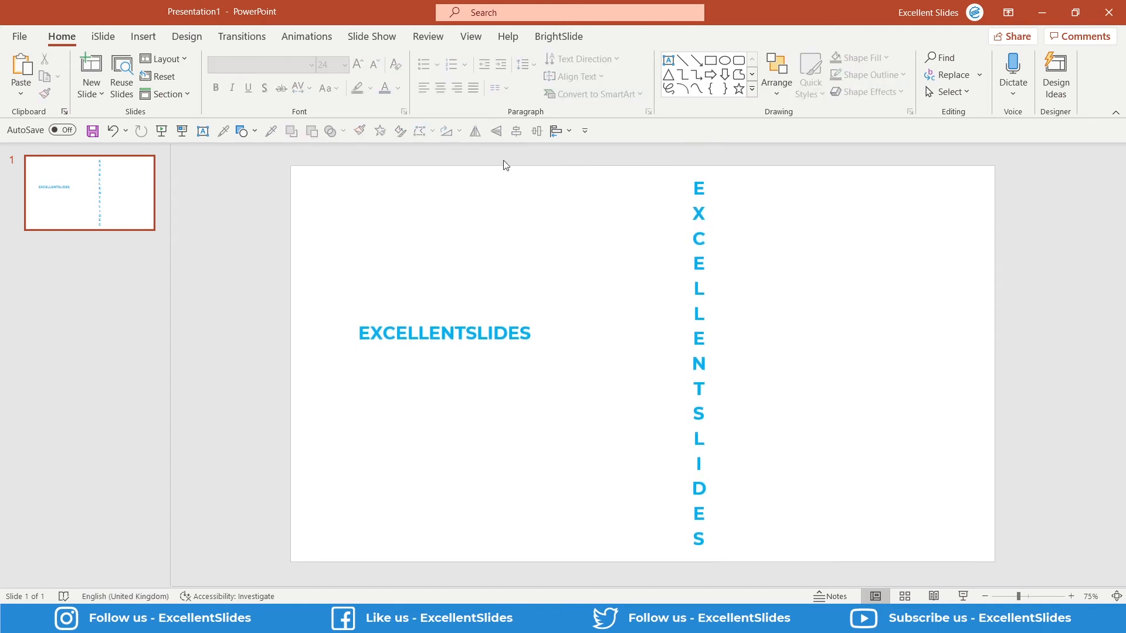
# Select the horizontal text box and open Format Shape via Text Direction > More Options
pyautogui.click(443, 332)
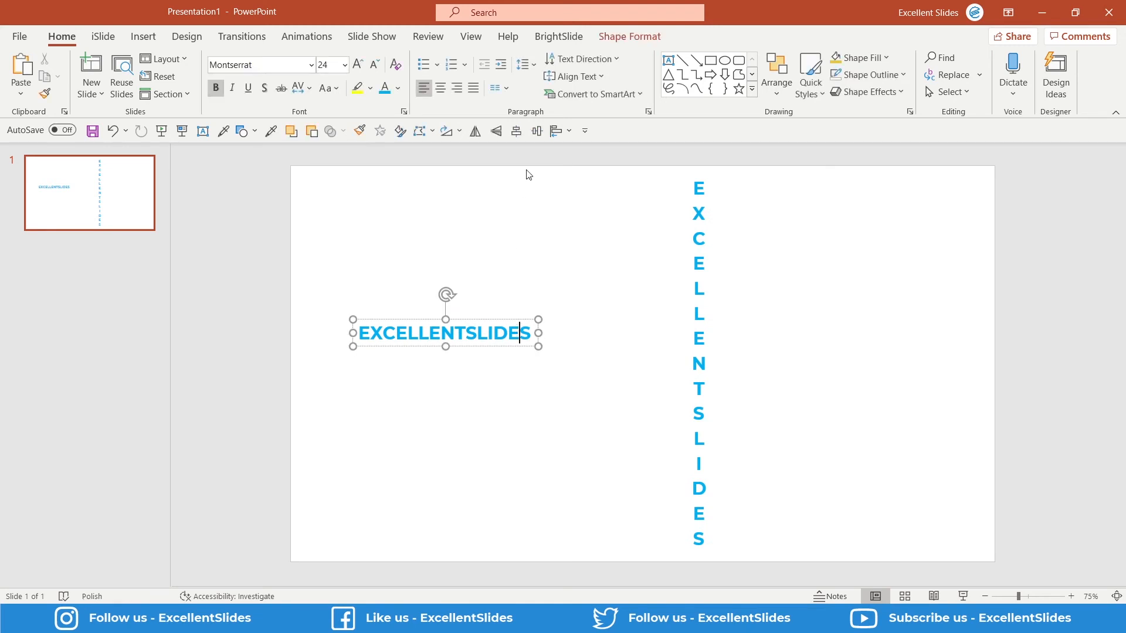
pyautogui.click(581, 59)
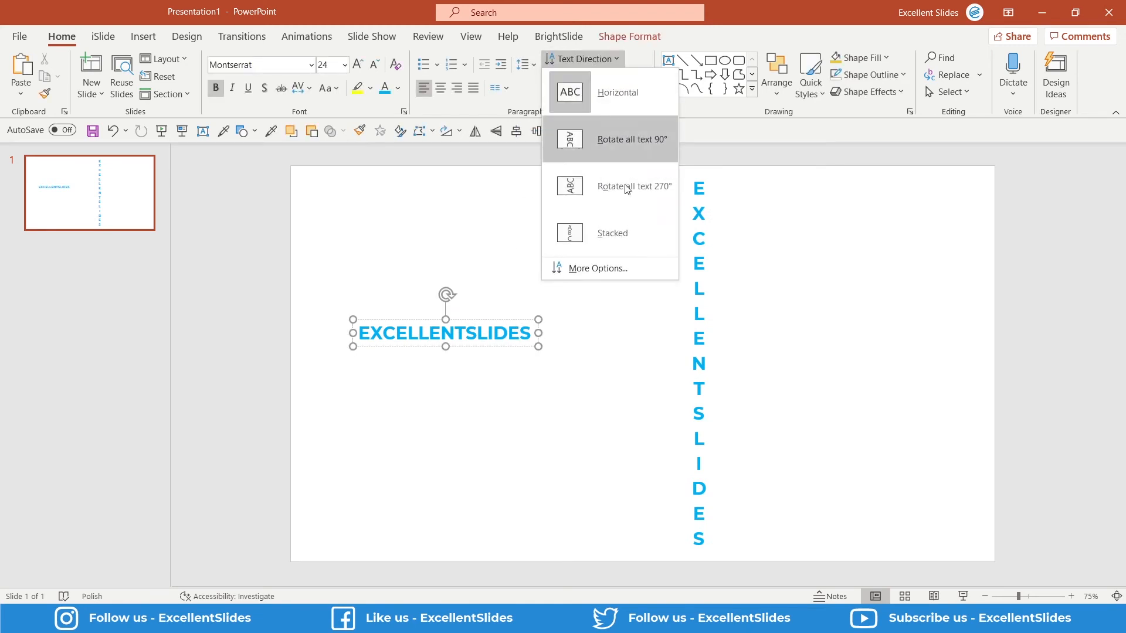
pyautogui.click(596, 268)
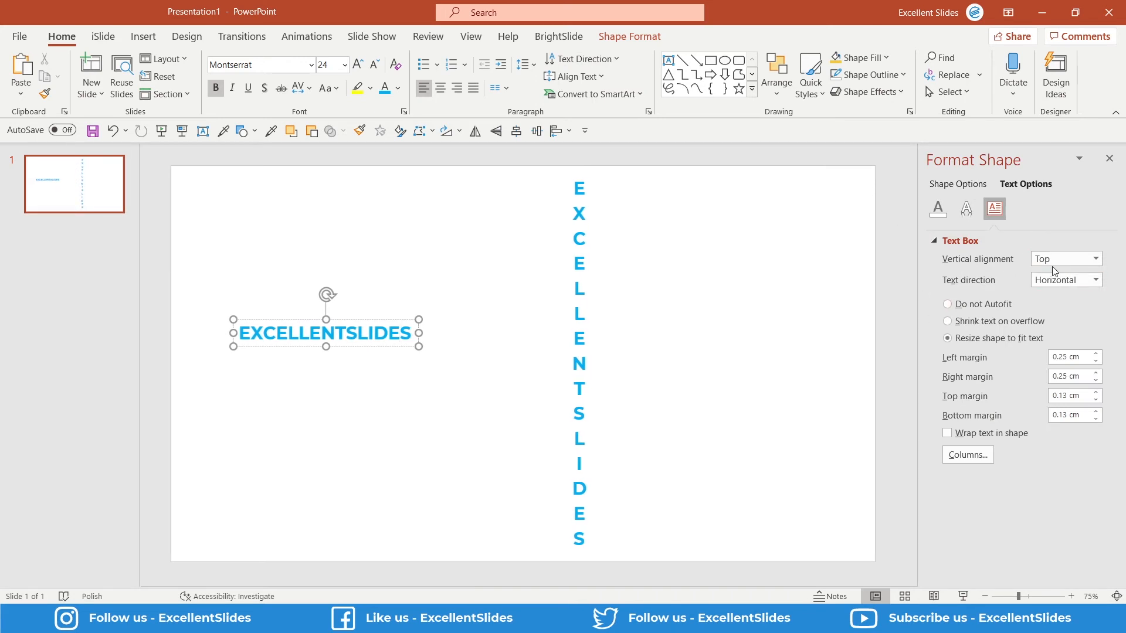
pyautogui.moveTo(996, 270)
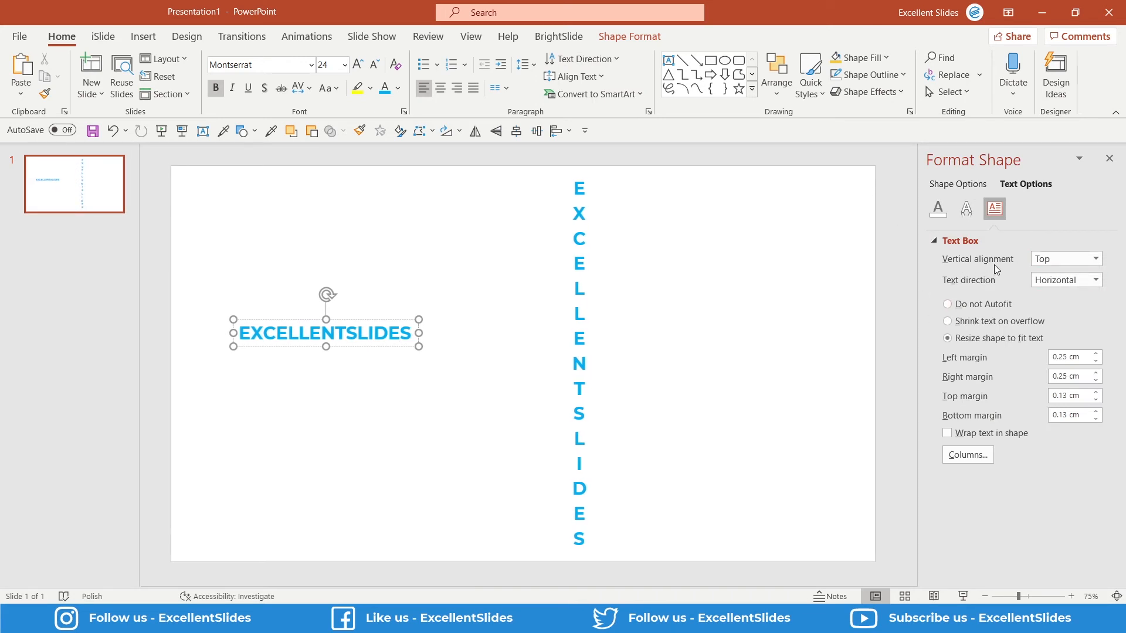
# Close the Format Shape pane and reopen the Text Direction choices
pyautogui.click(1066, 279)
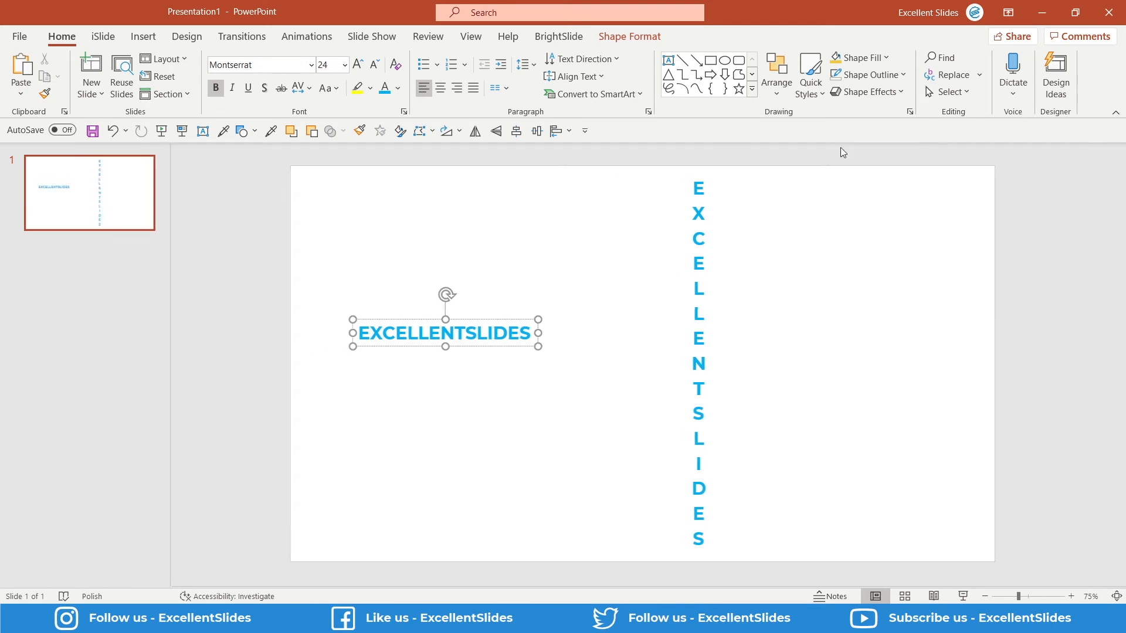
pyautogui.click(582, 59)
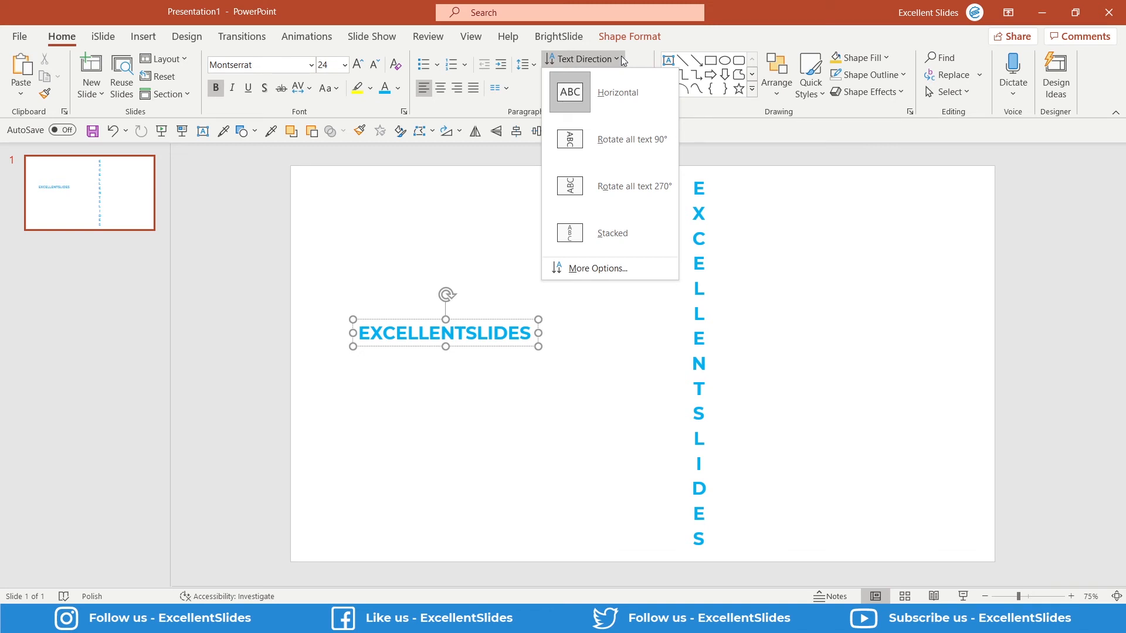